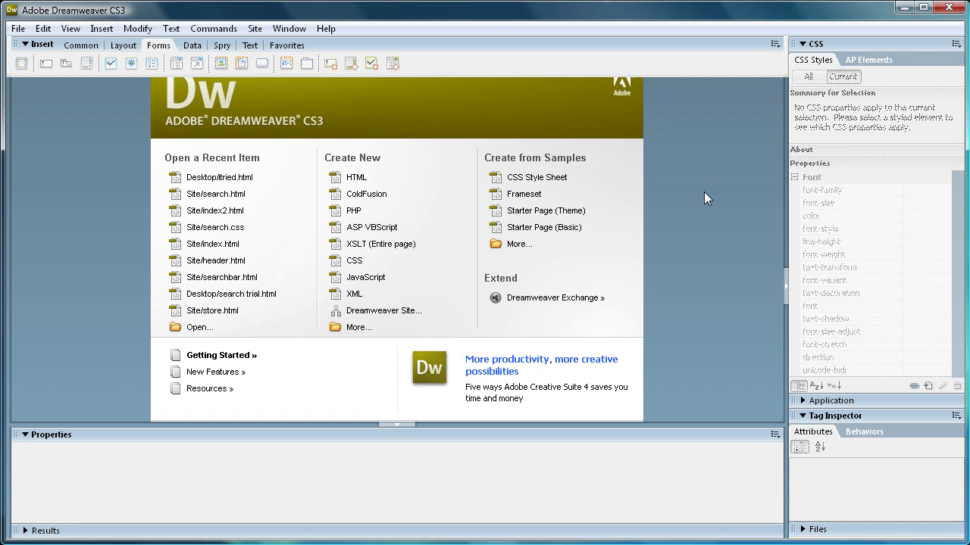
mouse_move(715, 172)
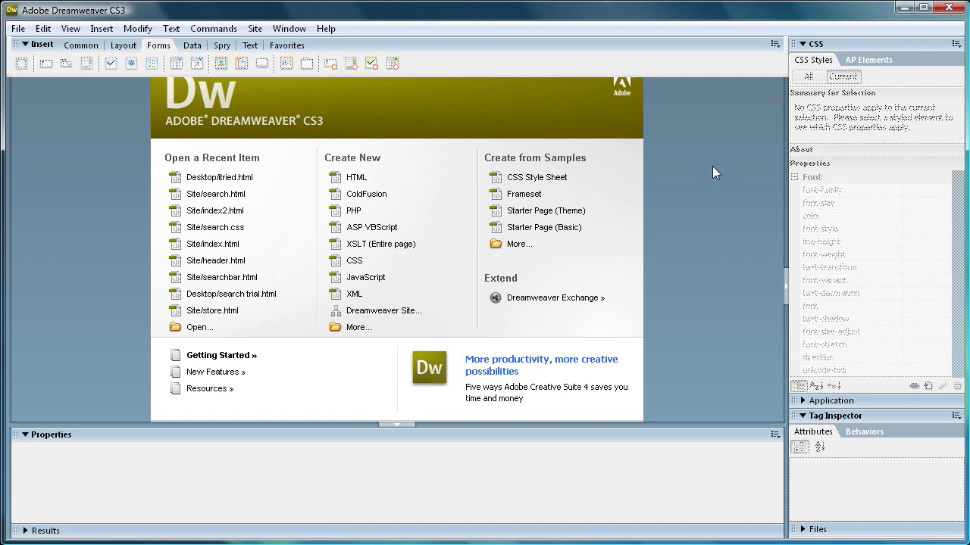
mouse_move(401, 177)
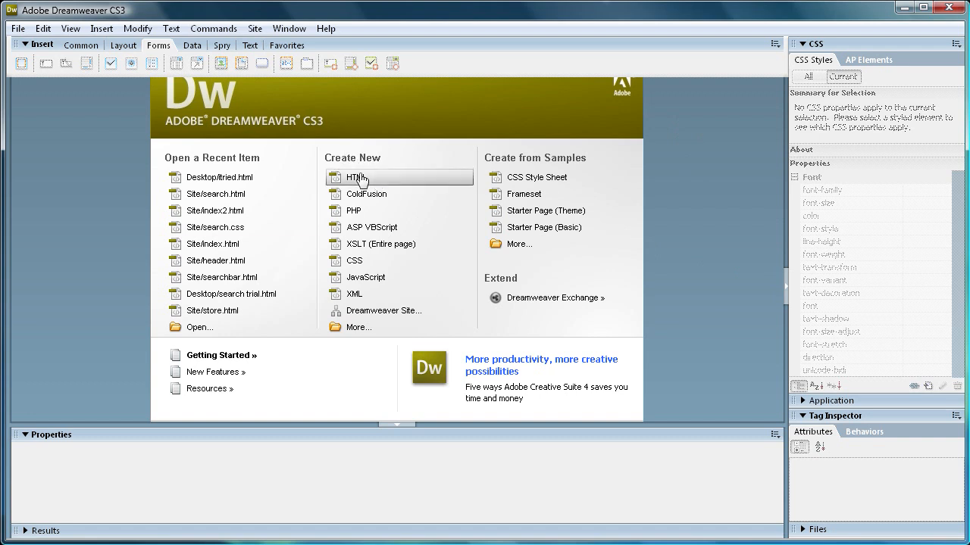
Step: Create a new blank HTML page from the Welcome screen
click(361, 176)
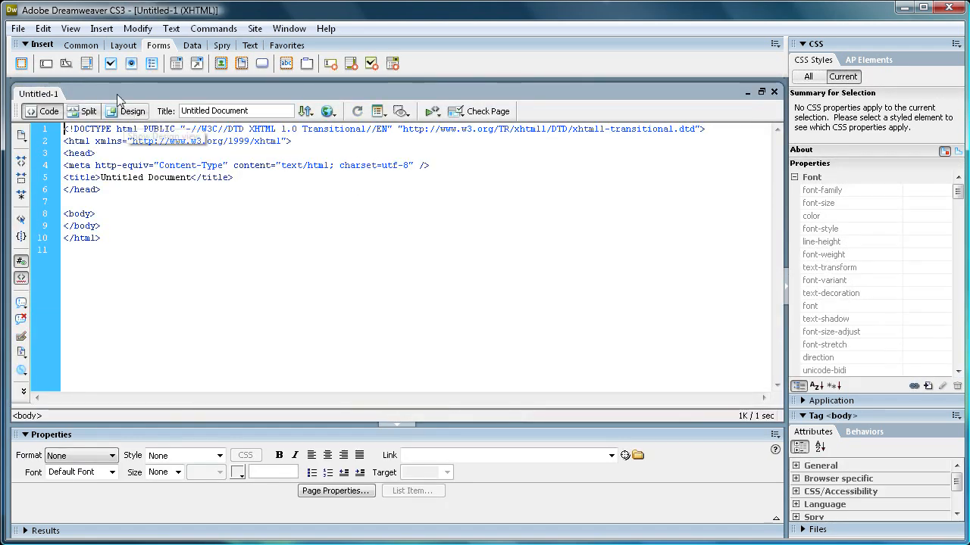
Step: In Design view, insert a div tag and select its placeholder text for removal
click(134, 111)
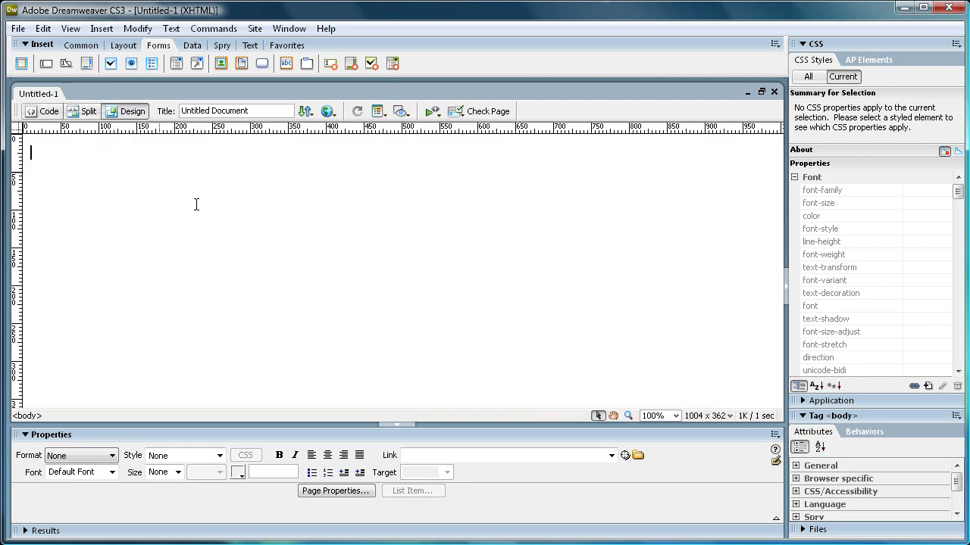
click(101, 27)
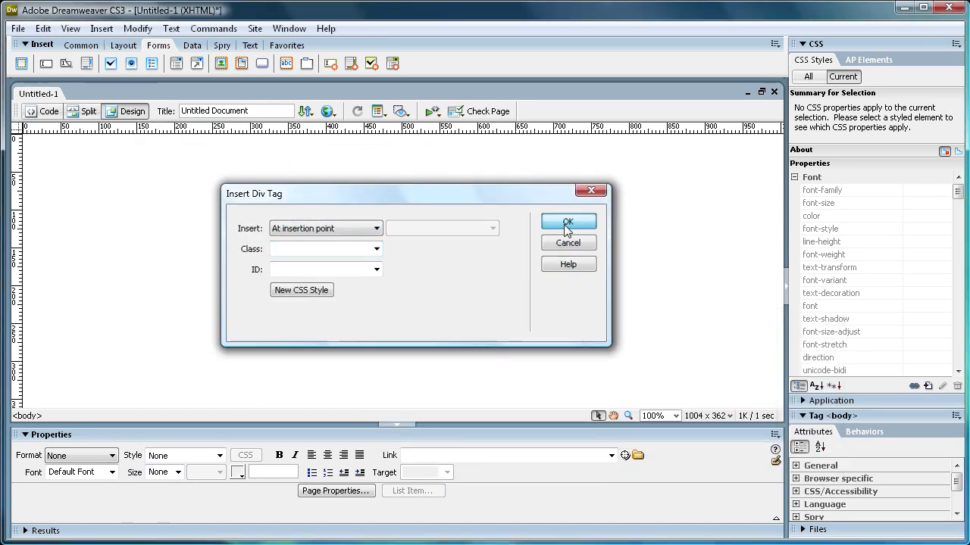
click(568, 221)
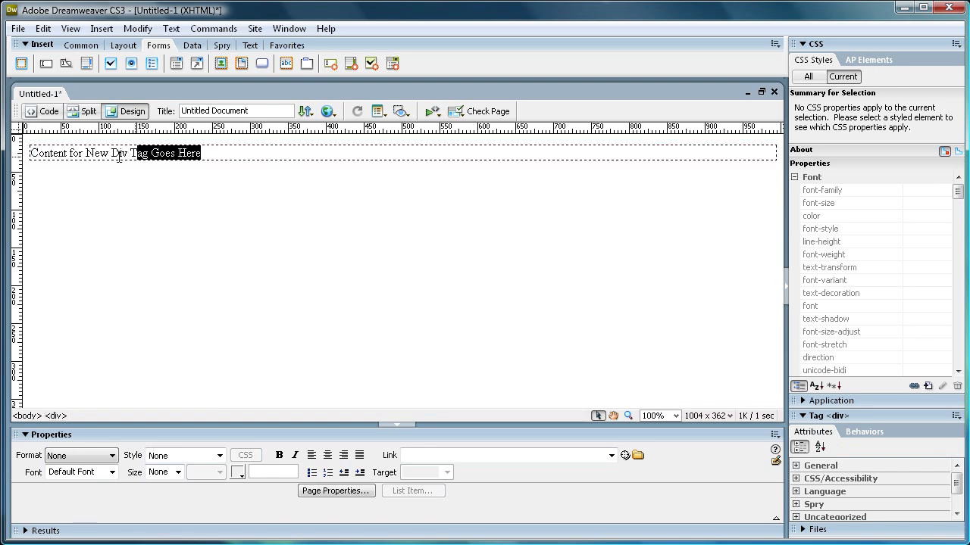
click(215, 153)
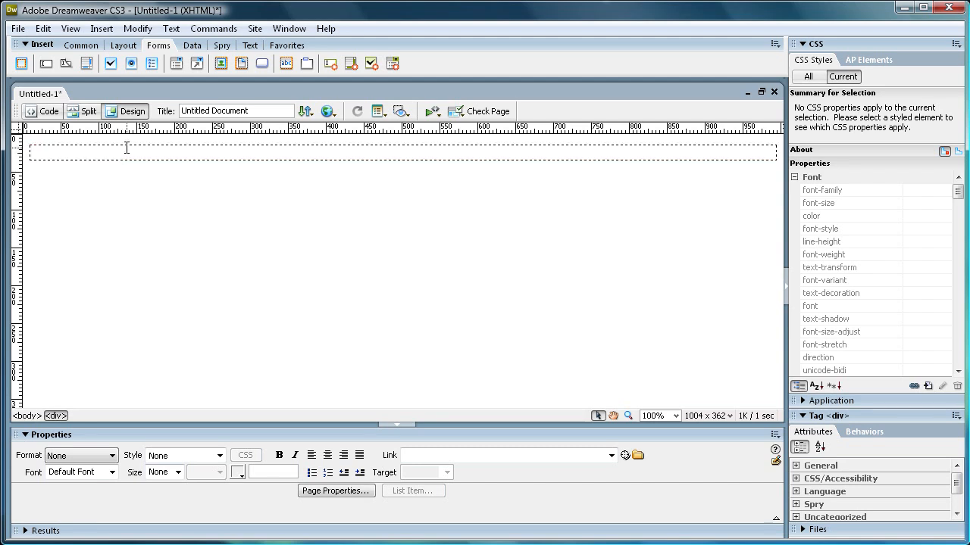
Step: Create a new class rule named scrolldivstyle defined in this document only
right_click(127, 152)
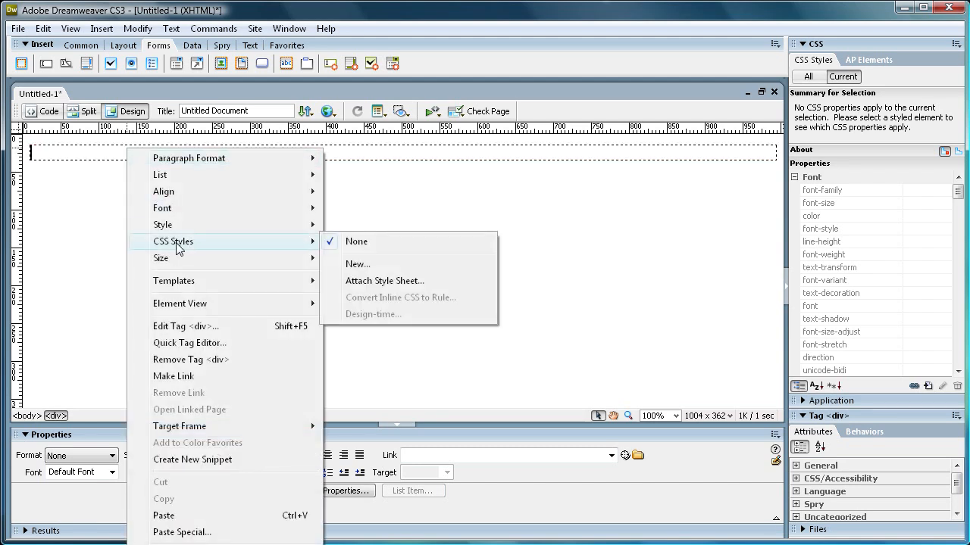
click(357, 264)
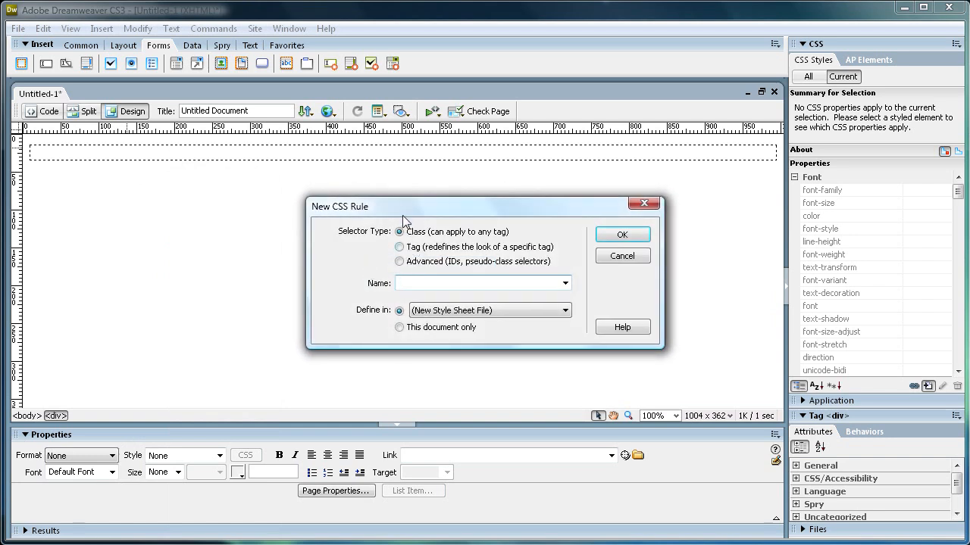
drag(482, 206, 419, 160)
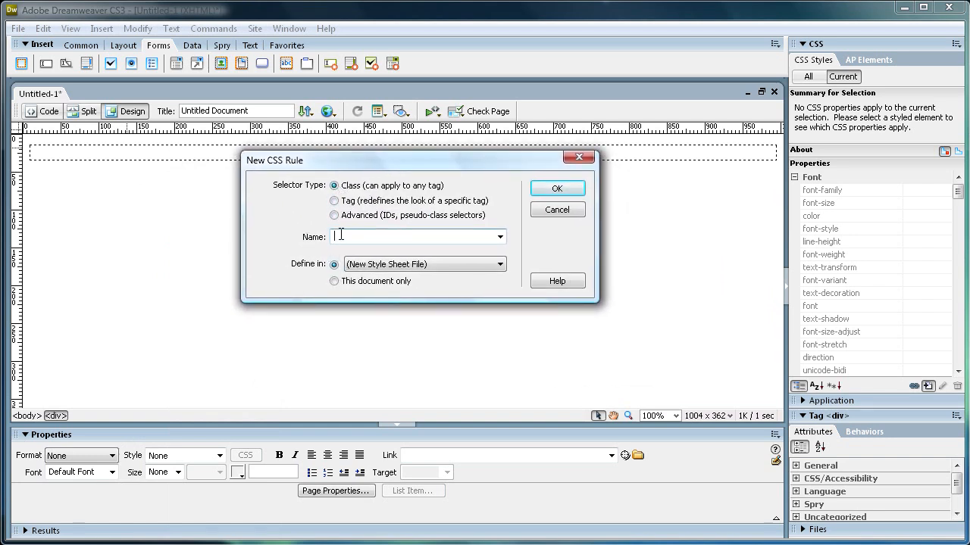
text(scroll)
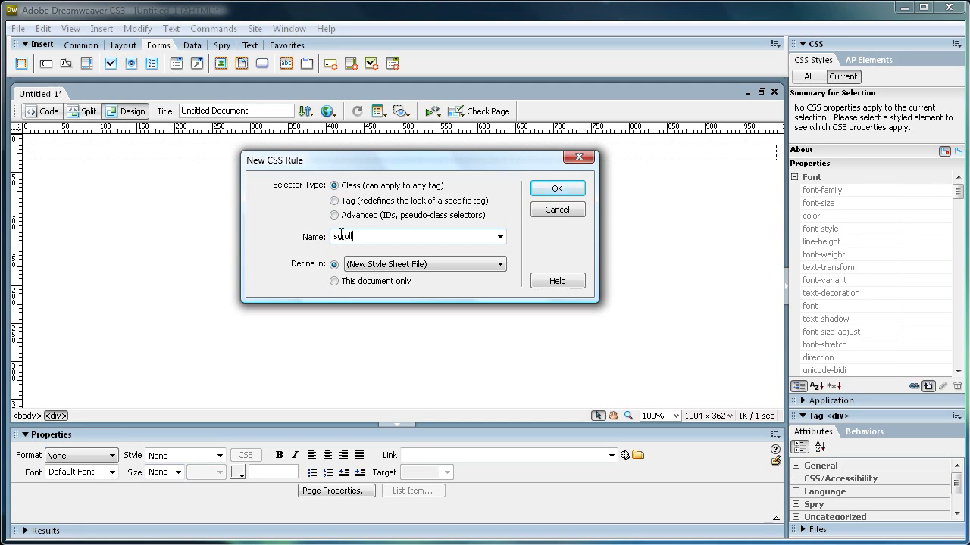
text(div)
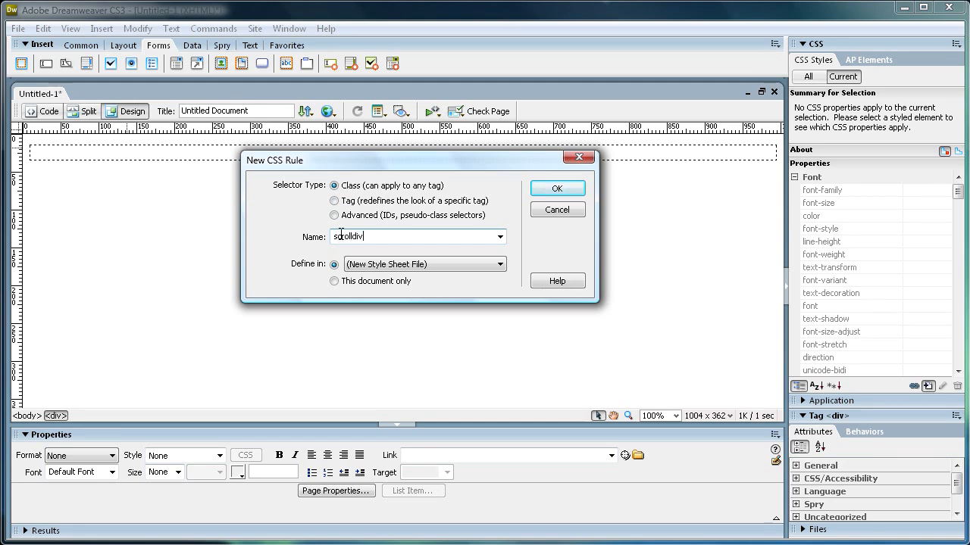
text(style)
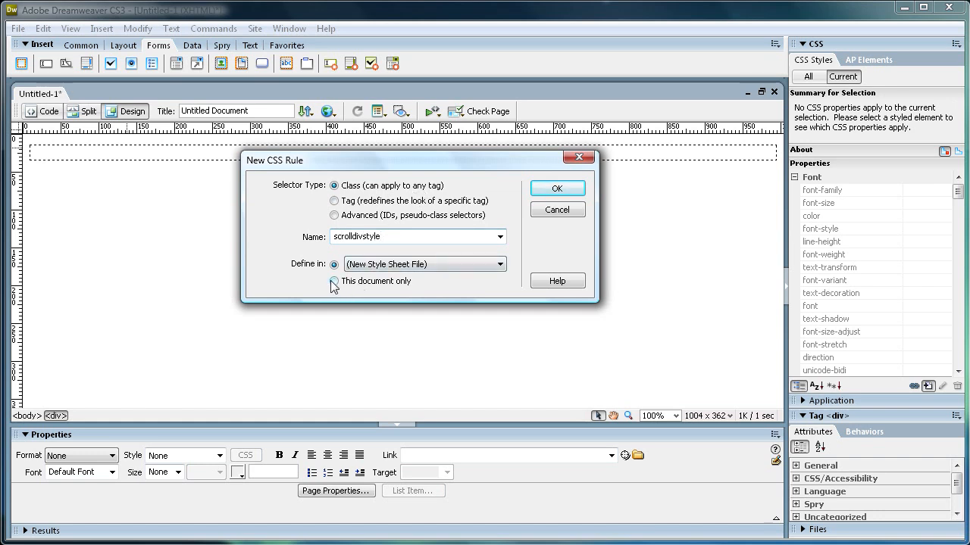
click(333, 281)
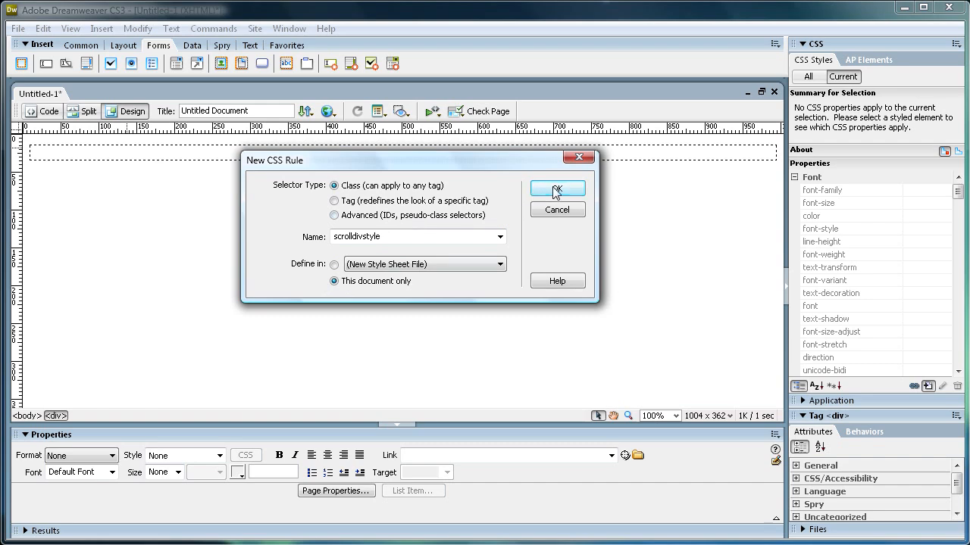
click(558, 188)
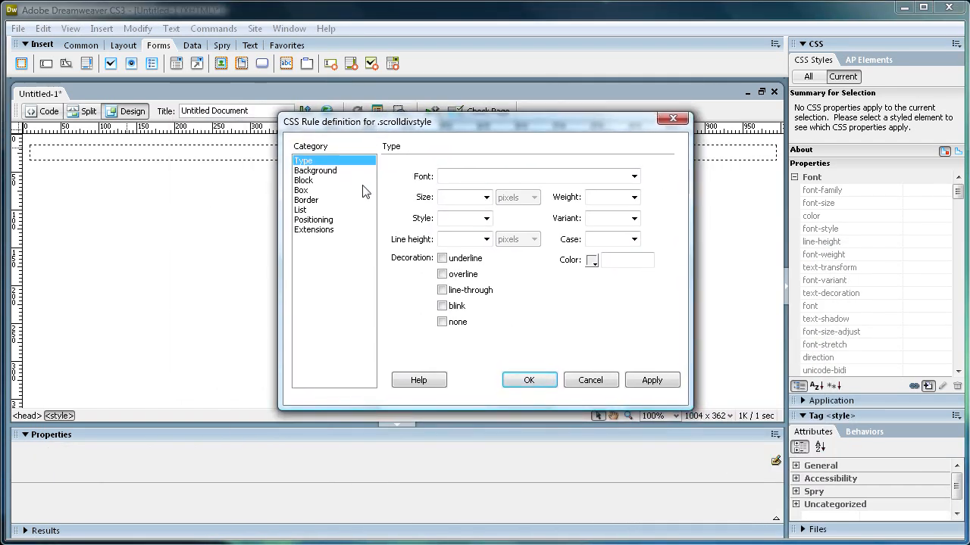
Step: In the Box category, give scrolldivstyle a width of 600 and a height starting with 8
click(303, 191)
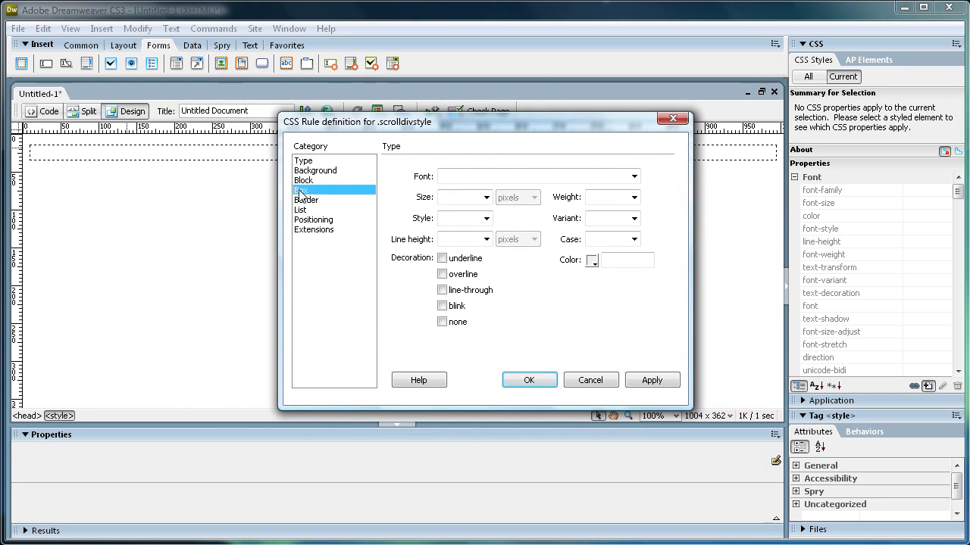
click(300, 191)
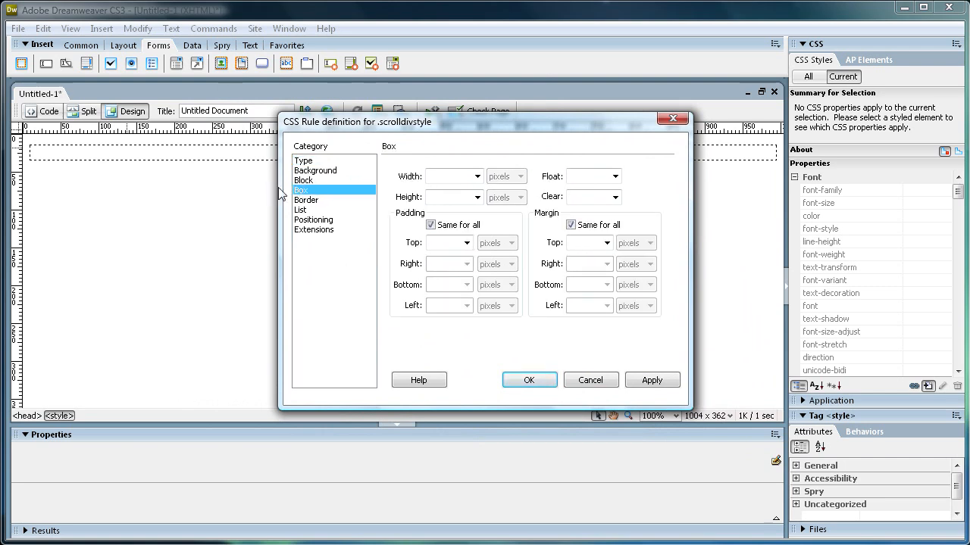
mouse_move(144, 160)
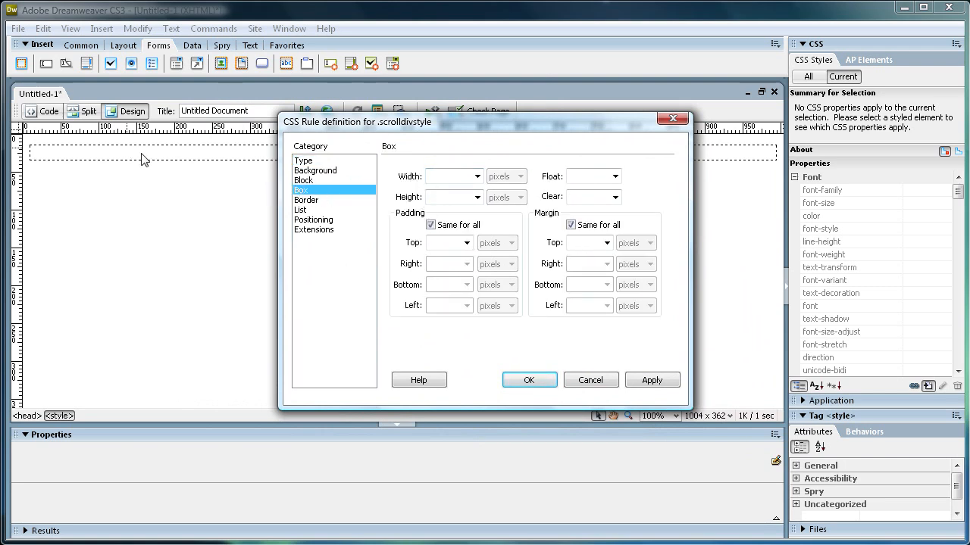
click(446, 176)
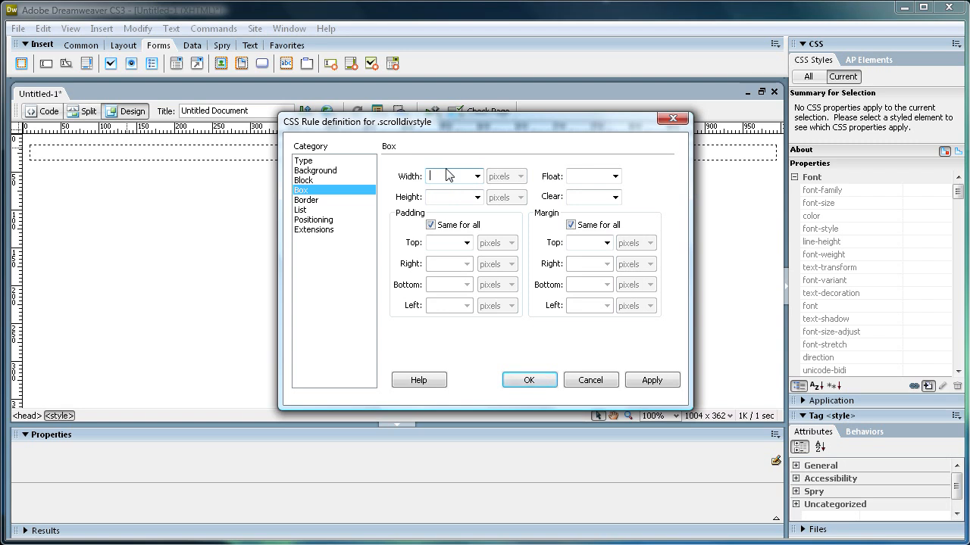
text(600)
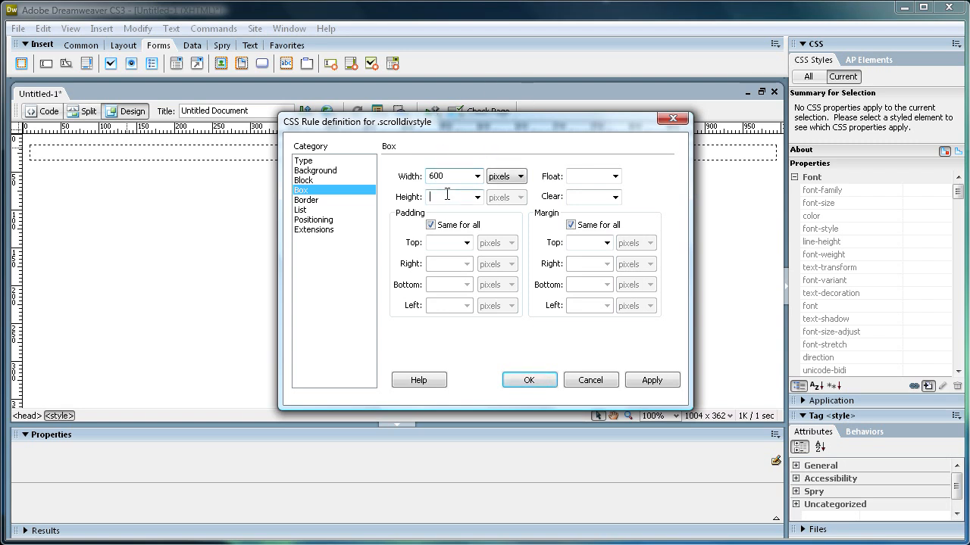
text(8)
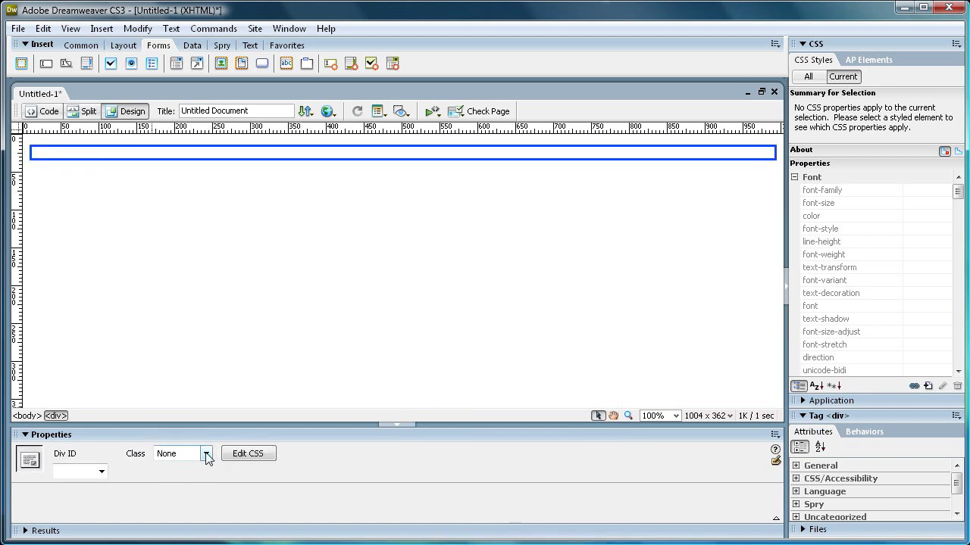
Step: Apply the scrolldivstyle class to the div from the Properties panel
click(206, 453)
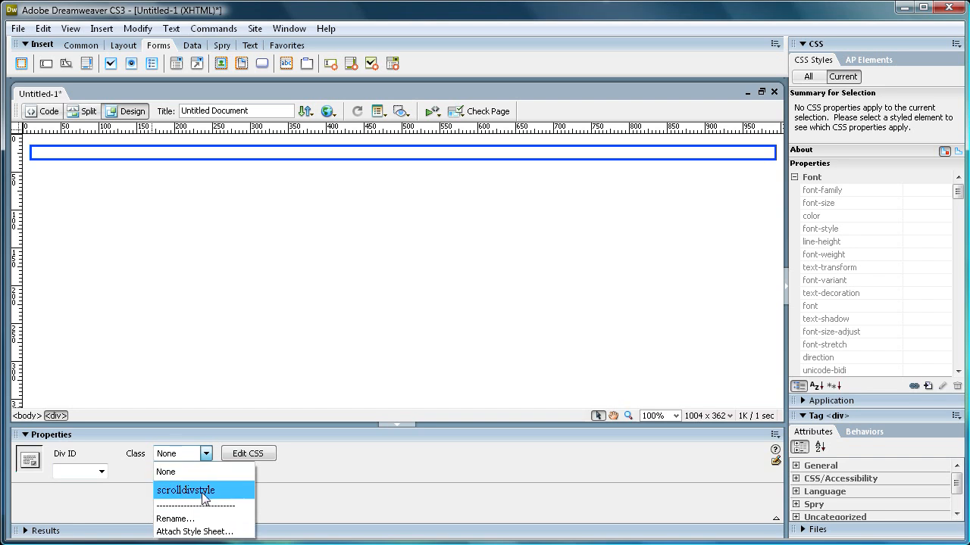
click(184, 491)
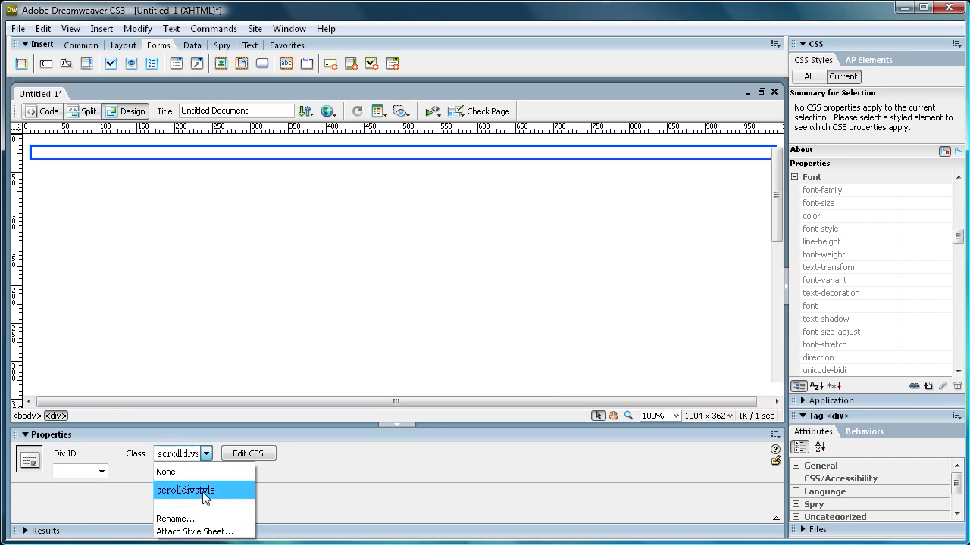
click(185, 491)
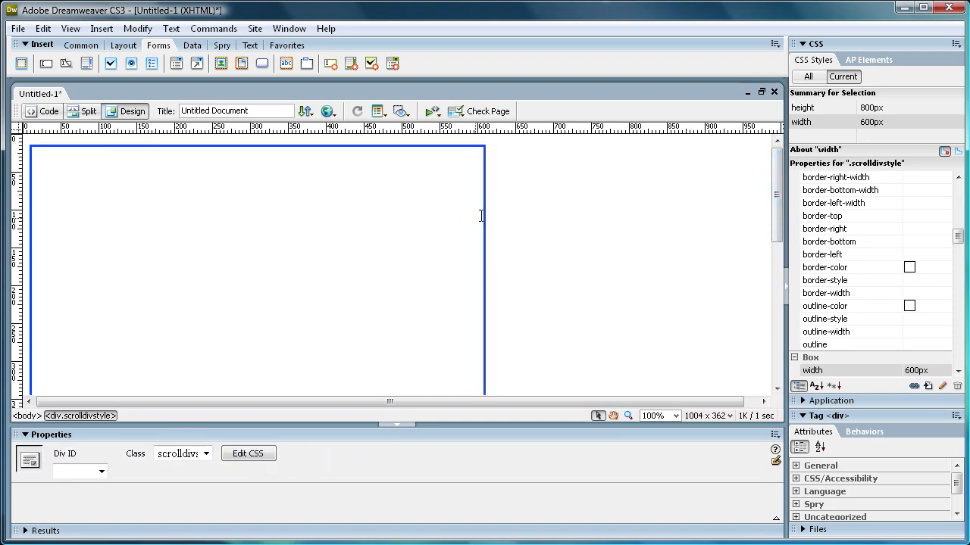
Step: Edit scrolldivstyle so its box is 300 pixels wide and 400 pixels tall
click(248, 453)
text(300)
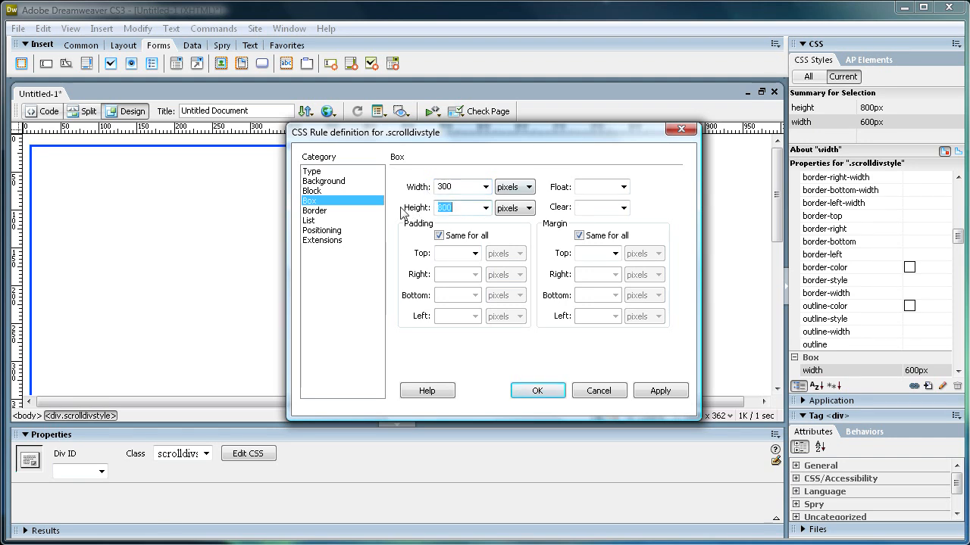
text(400)
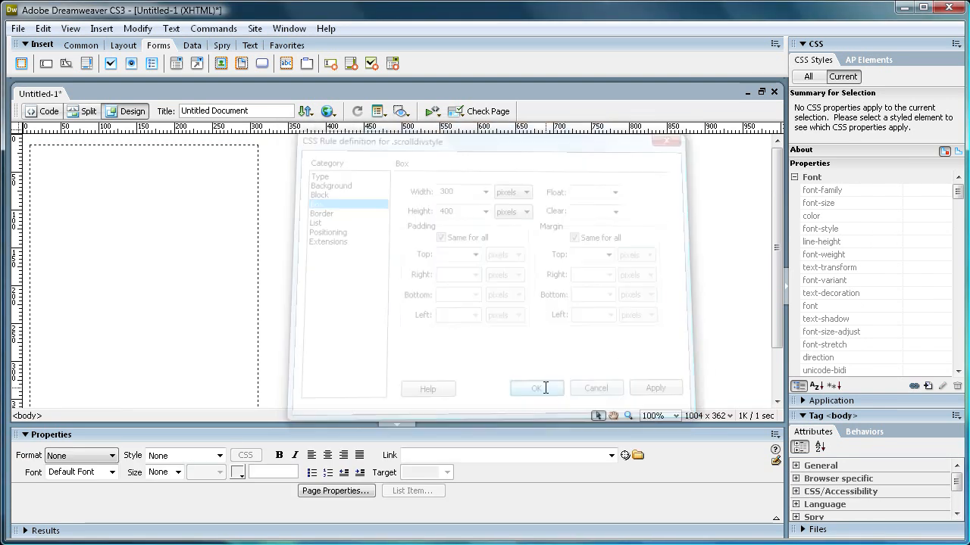
click(536, 388)
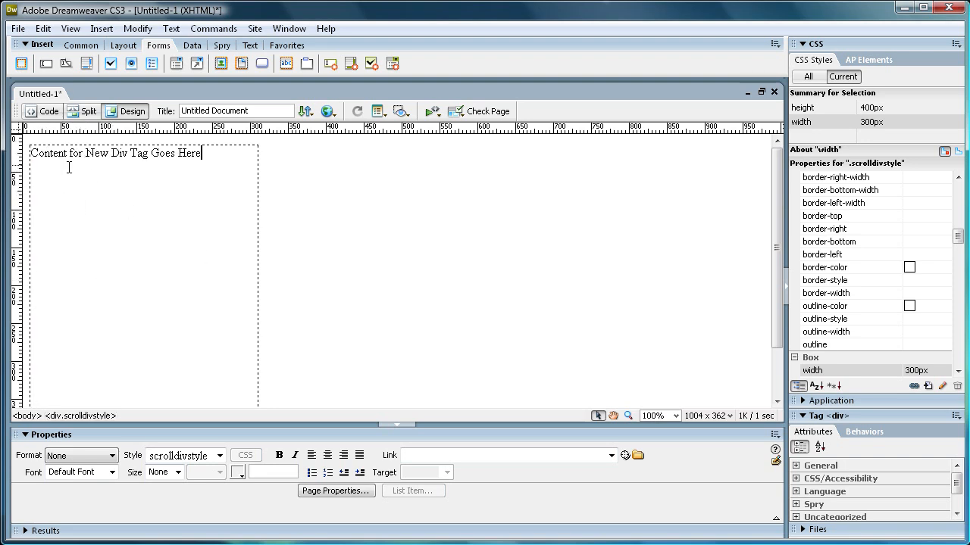
Step: Fill the div with repeated 'Content for New Div Tag Goes Here' lines until it overflows the box
text(Content for New Div Tag Goes Here)
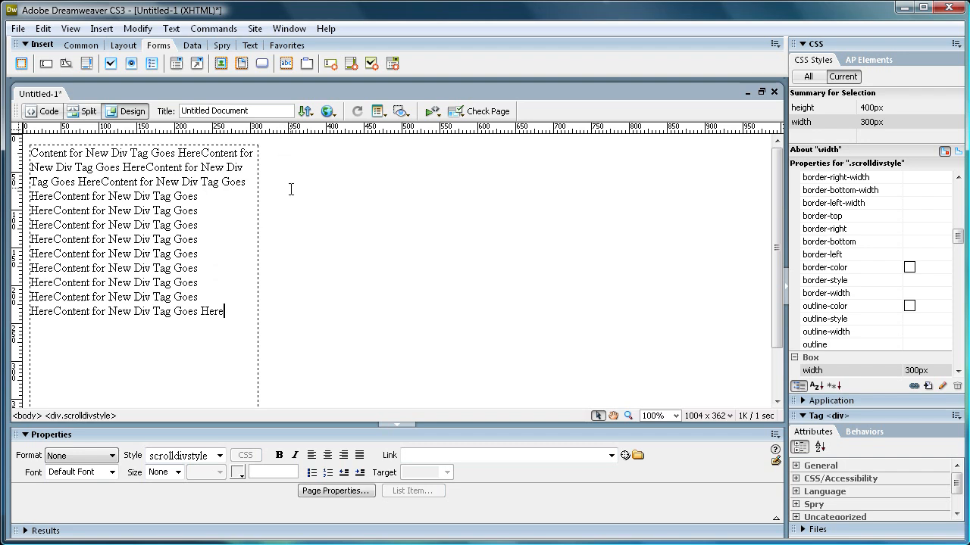
scroll(down, 3)
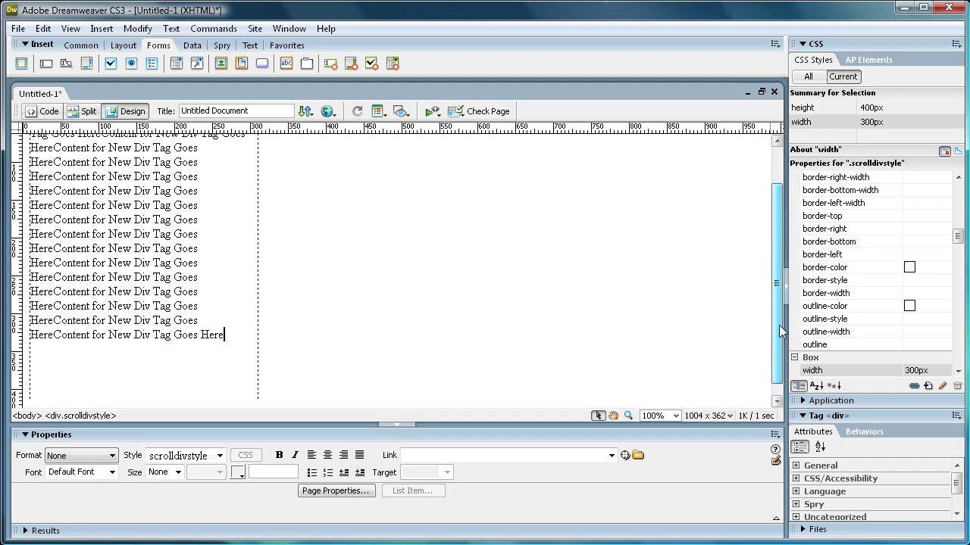
scroll(down, 3)
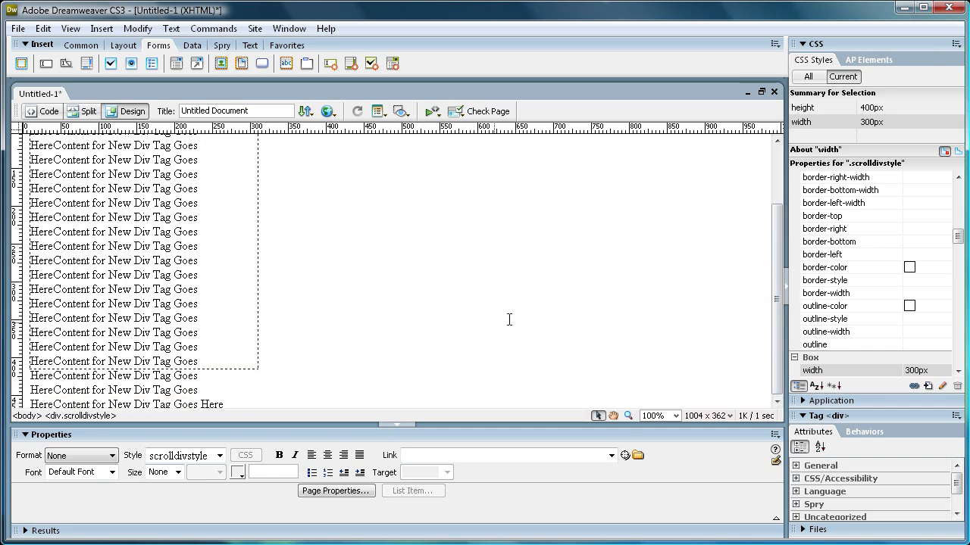
Step: Save the page on the Desktop as scrollbar.html
click(19, 27)
text(scroll)
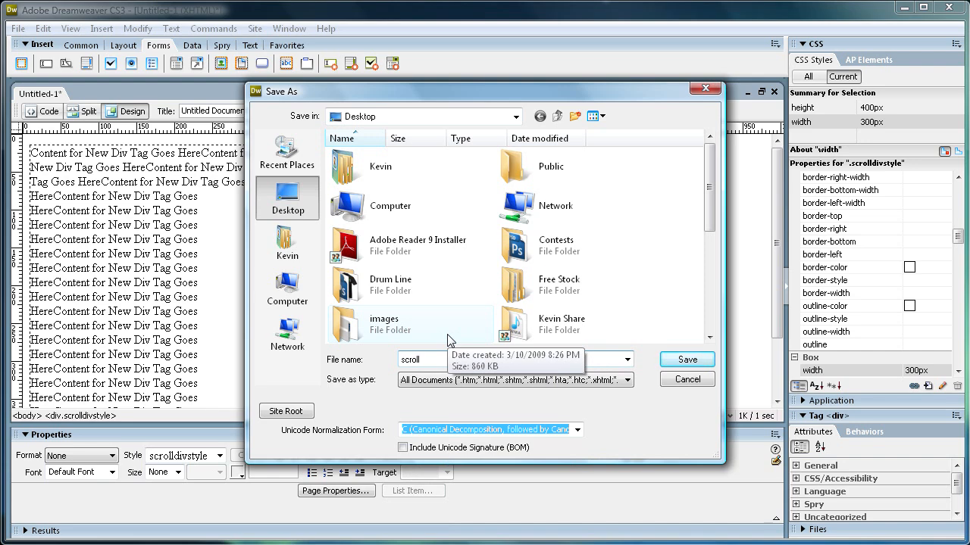
click(685, 359)
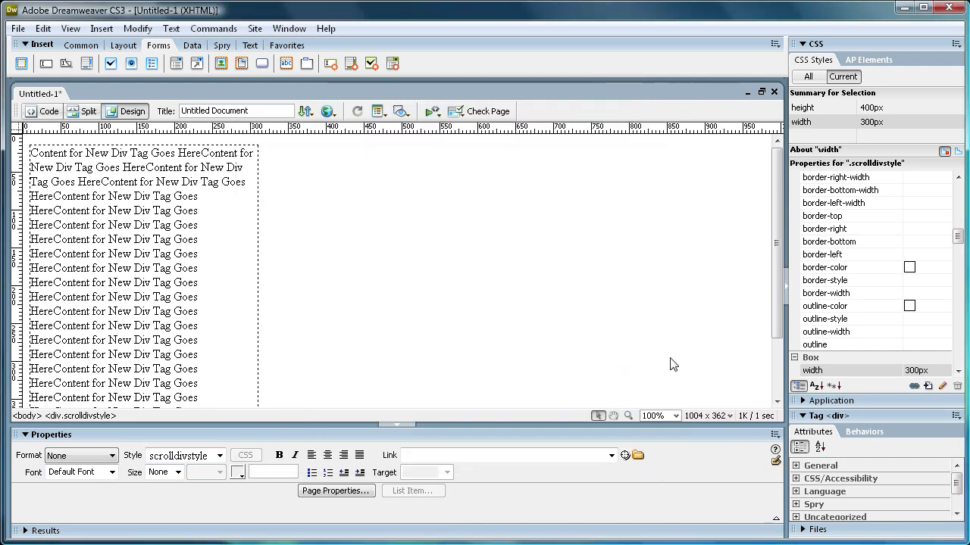
click(18, 28)
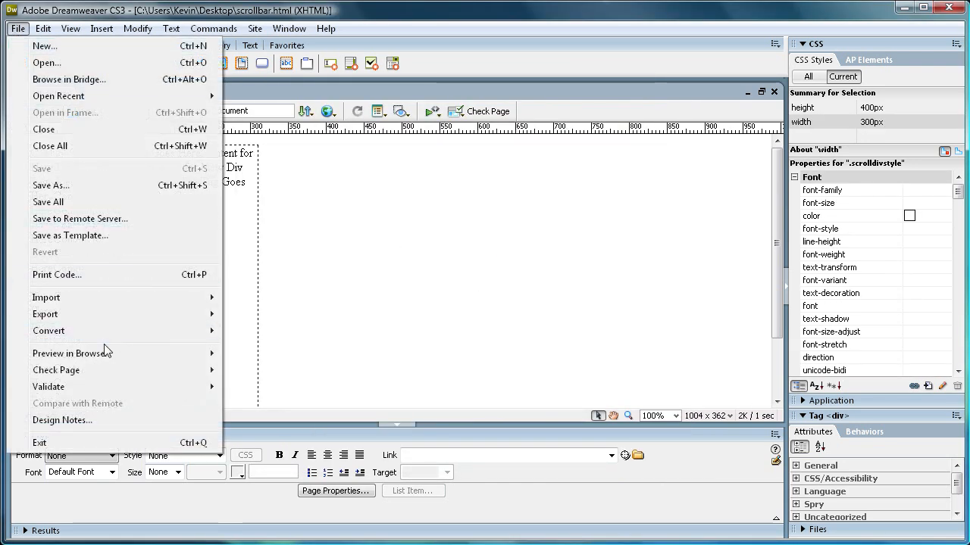
Step: Preview scrollbar.html in Internet Explorer, note the unclipped text, and close the browser
click(71, 353)
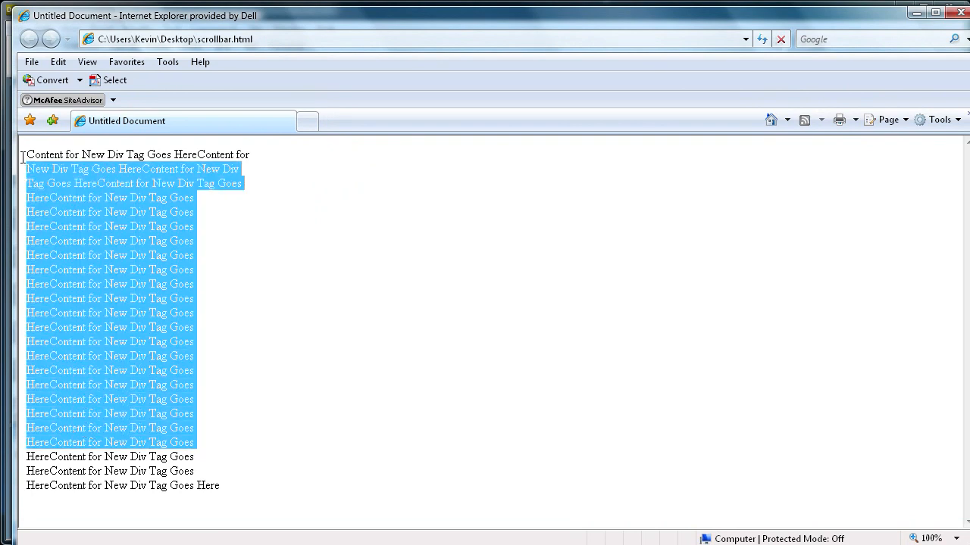
click(470, 203)
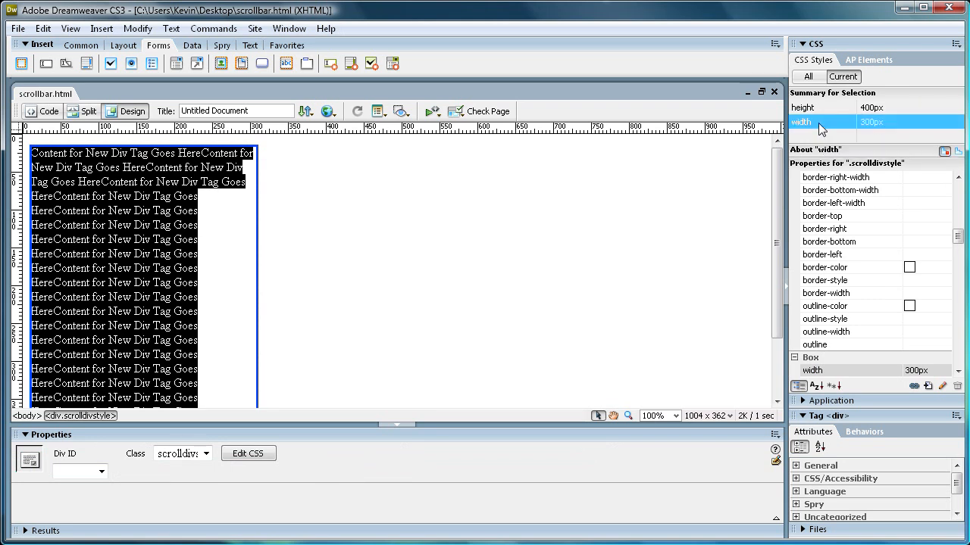
Step: Set the scrolldivstyle rule's Positioning overflow to auto and apply it
click(248, 453)
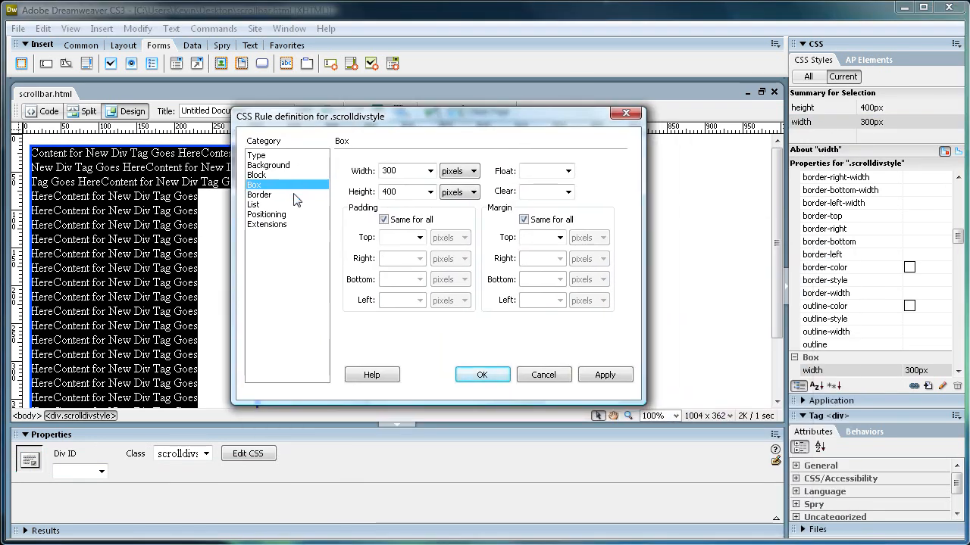
click(267, 215)
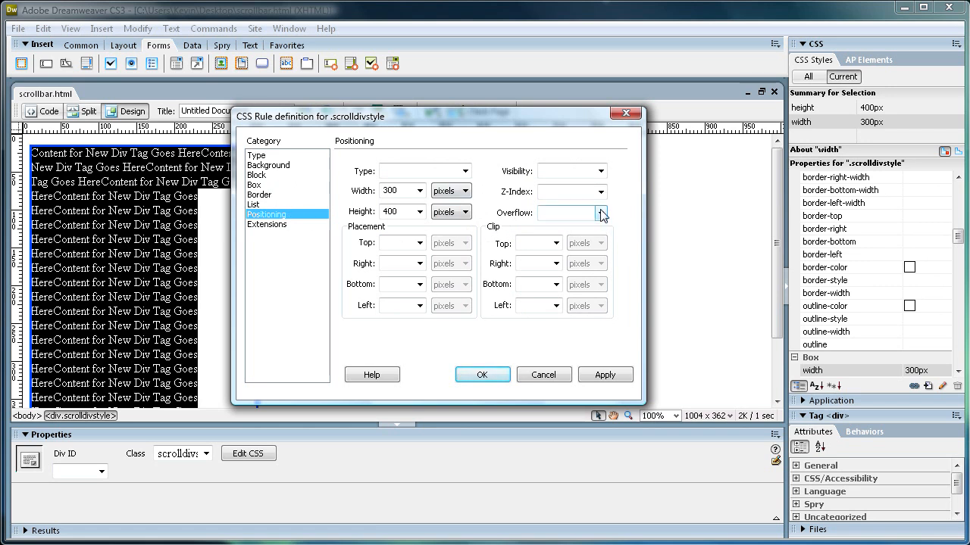
click(600, 212)
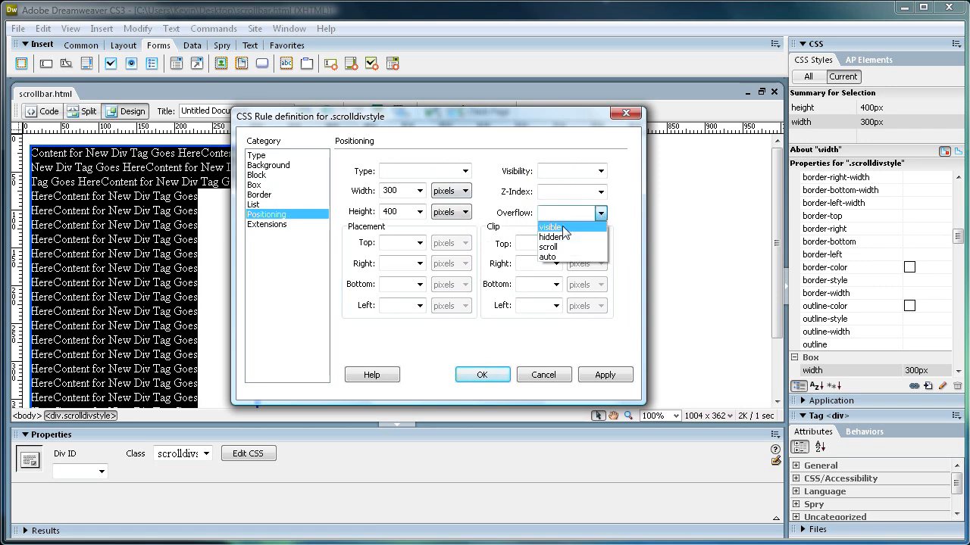
mouse_move(548, 247)
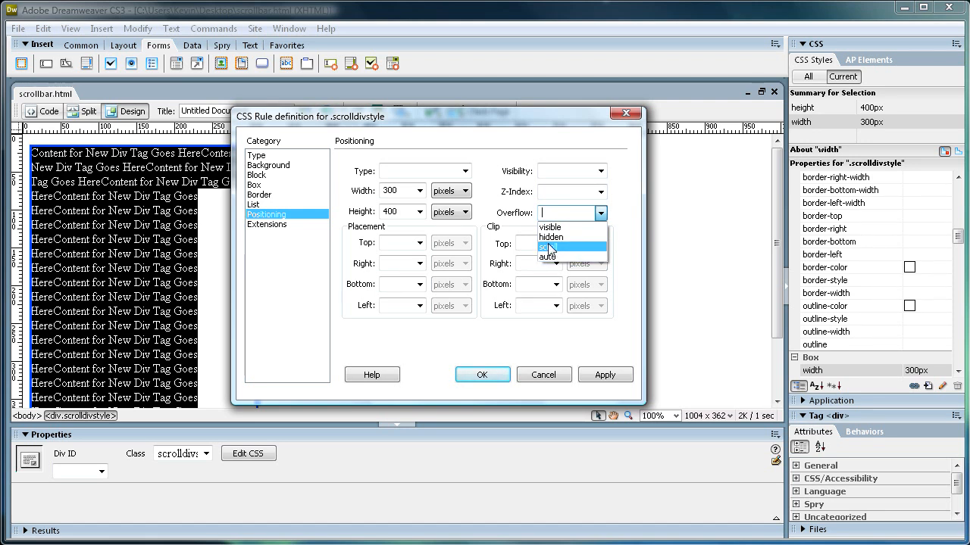
mouse_move(549, 256)
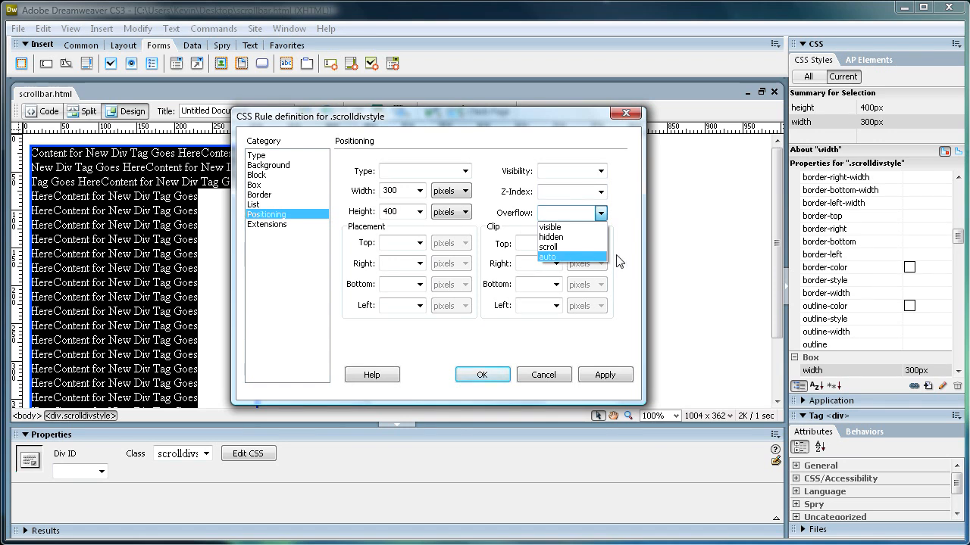
mouse_move(754, 206)
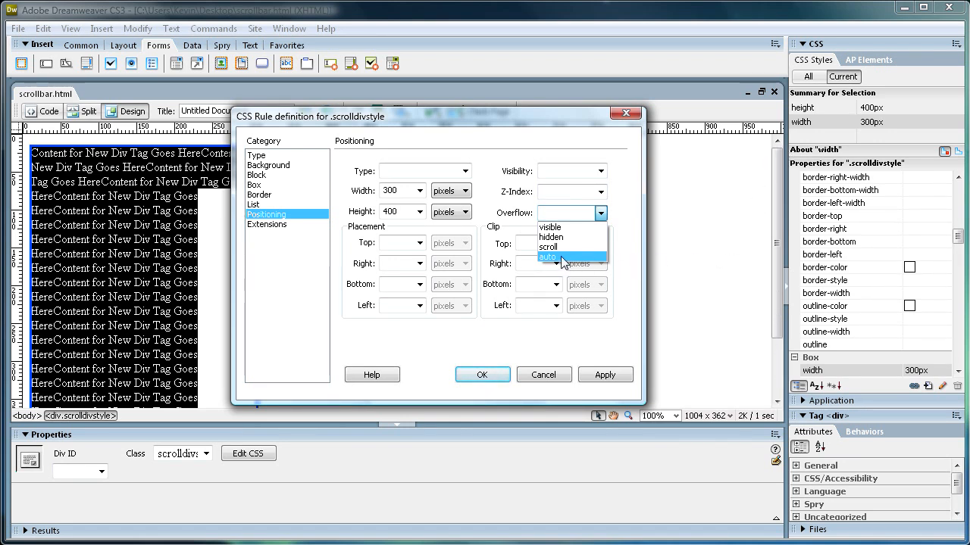
click(549, 257)
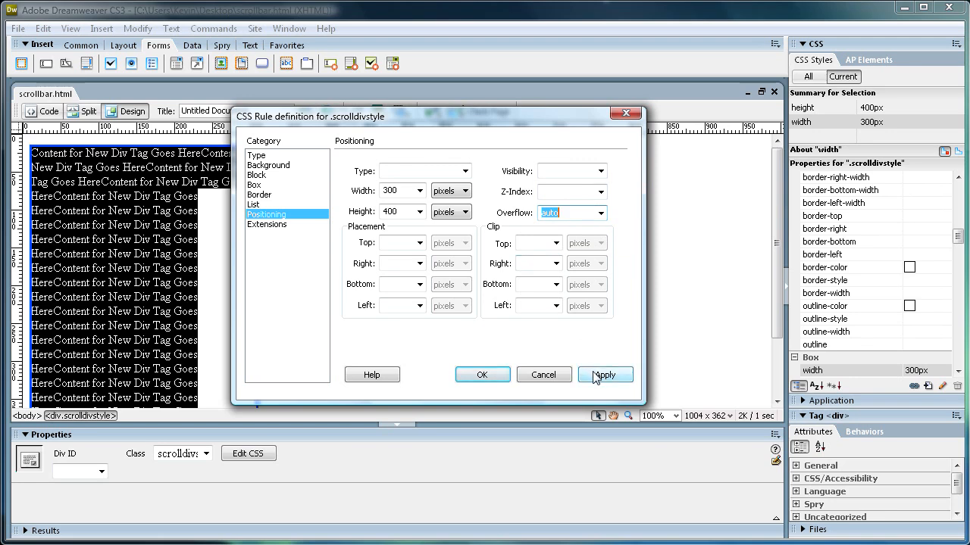
click(603, 376)
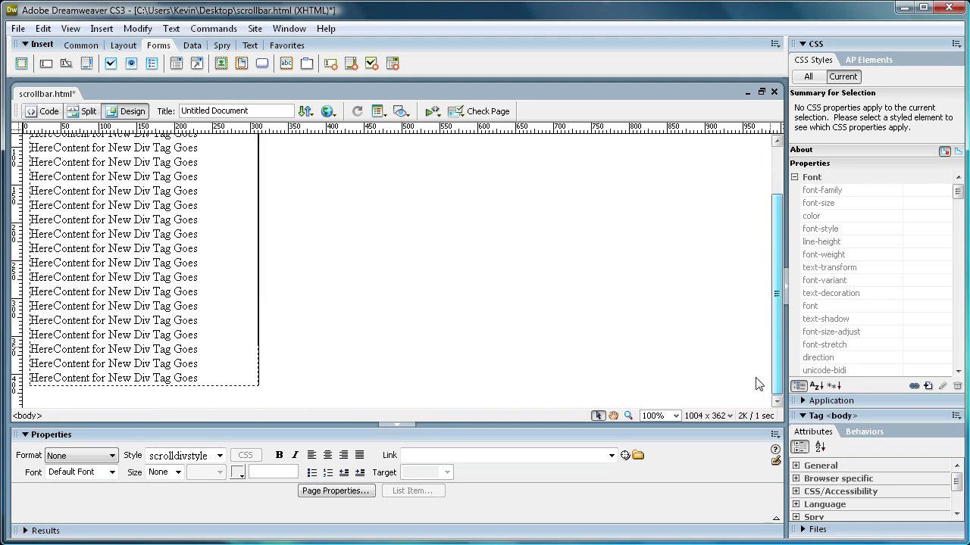
Step: Save scrollbar.html and preview it in Internet Explorer via Preview in Browser
click(18, 27)
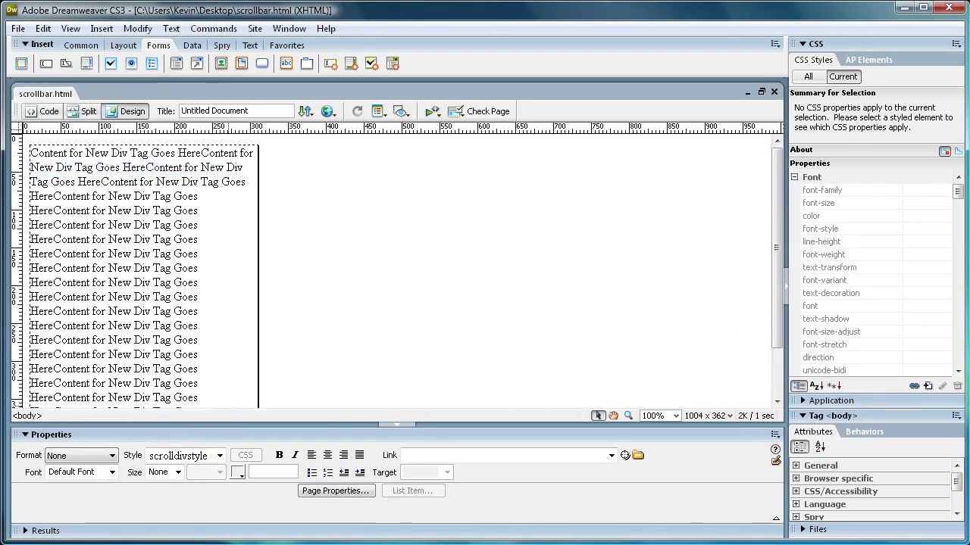
click(18, 27)
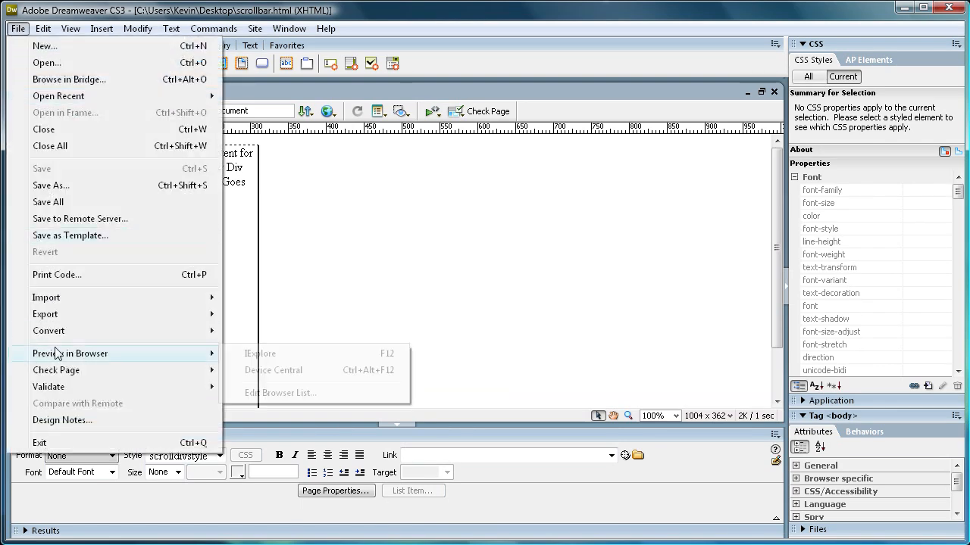
click(261, 353)
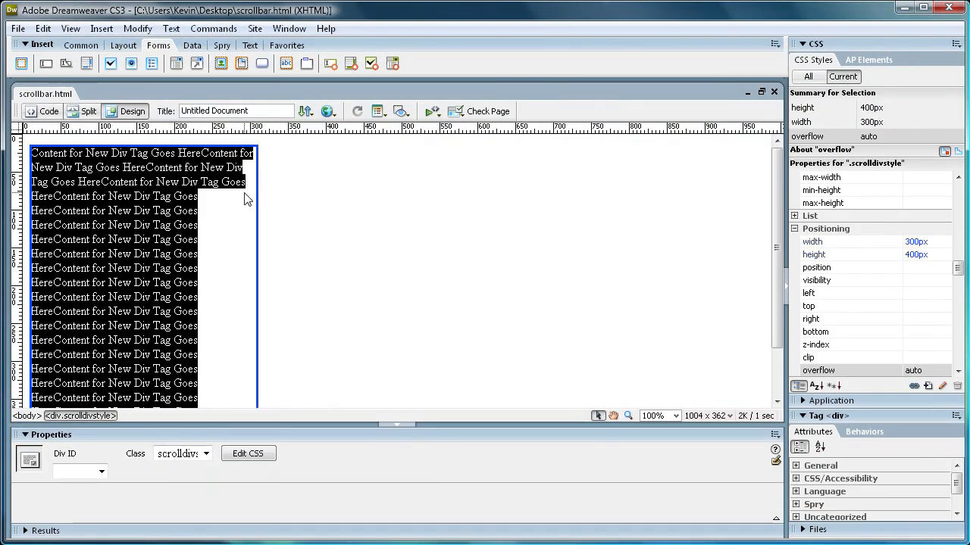
Step: Give the .scrolldivstyle rule a #999999 gray background colour in the Background category
click(248, 453)
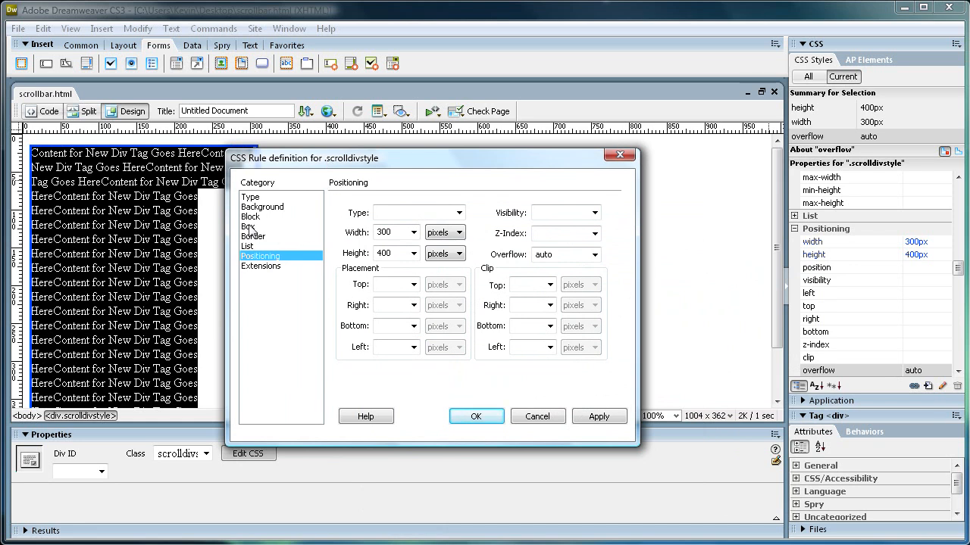
click(262, 206)
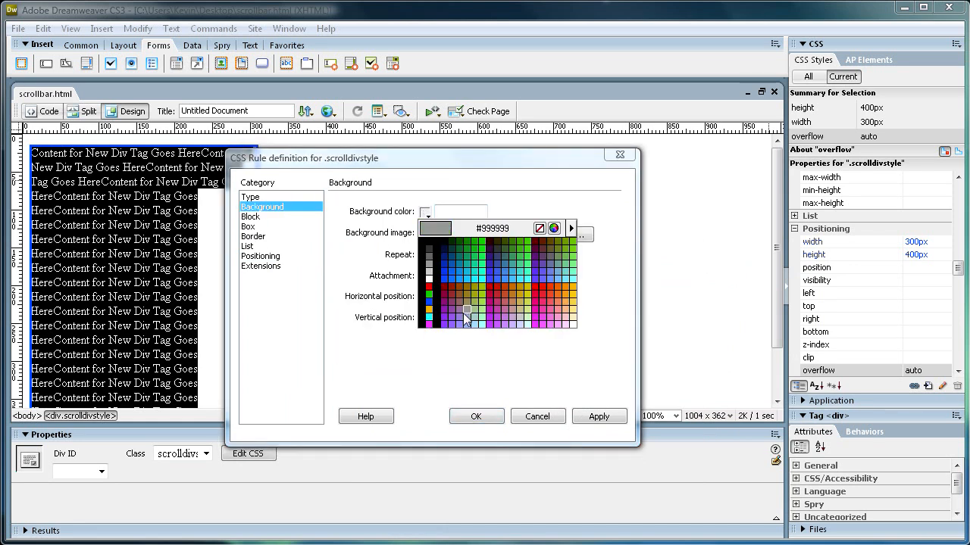
click(467, 313)
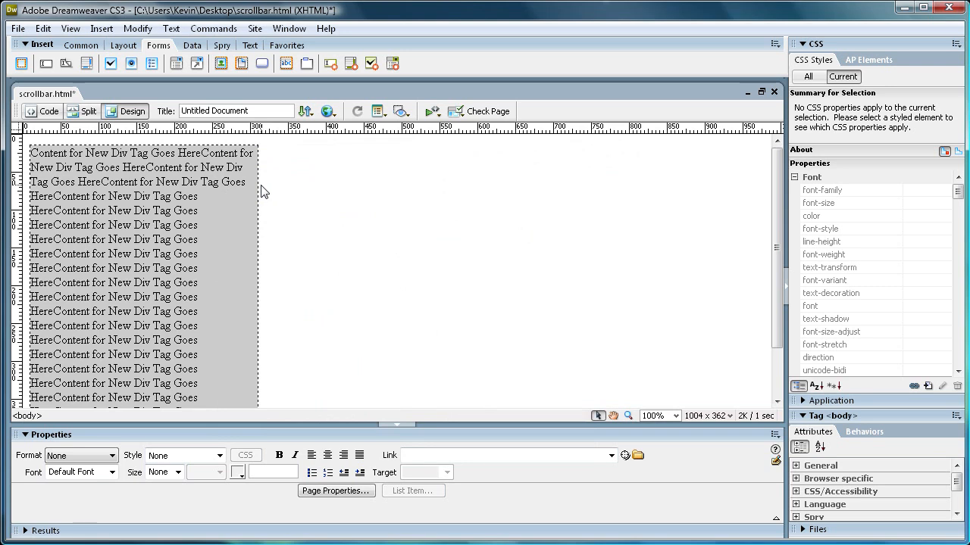
mouse_move(144, 197)
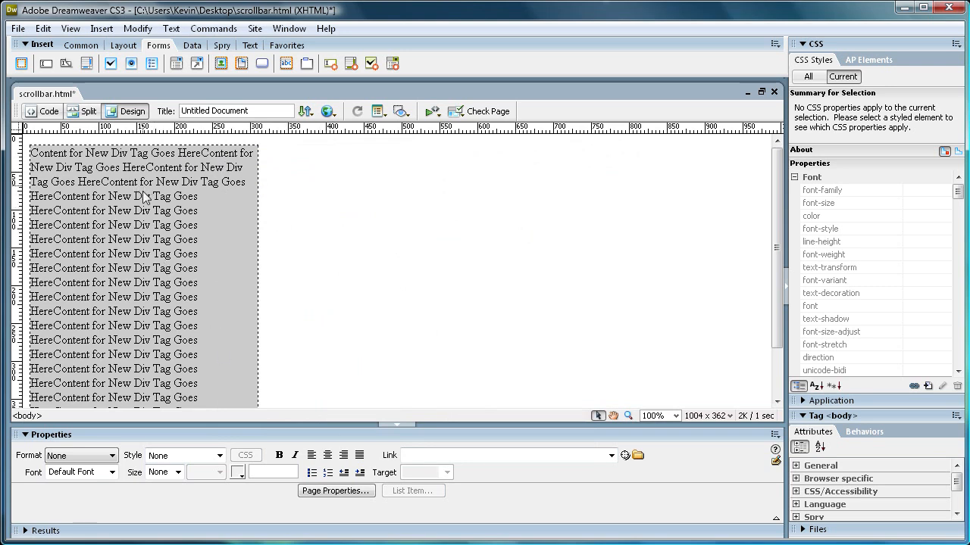
mouse_move(225, 209)
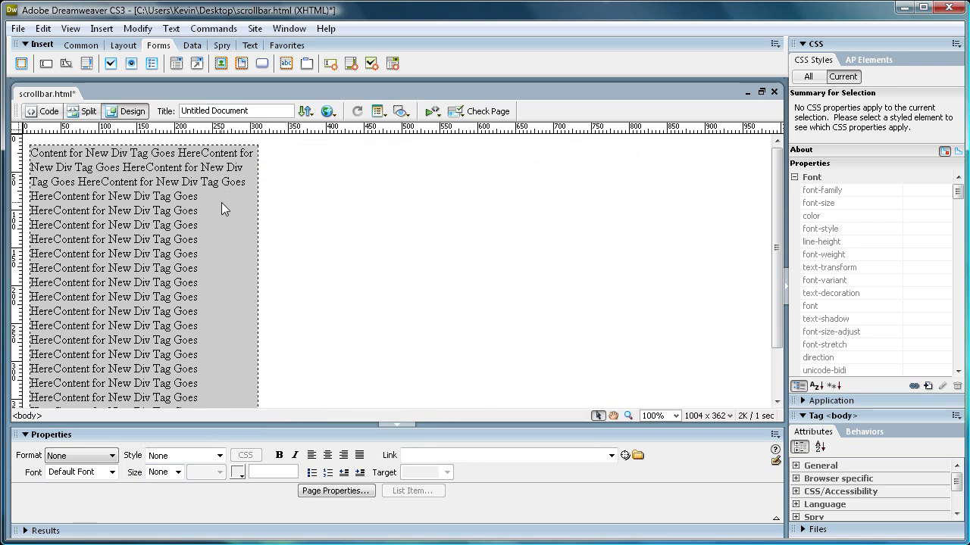